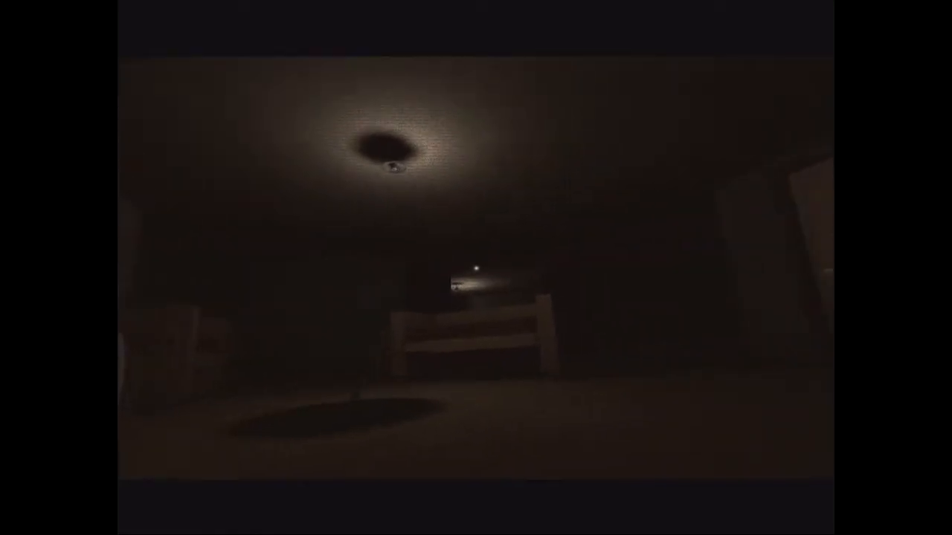
pyautogui.moveTo(475, 268)
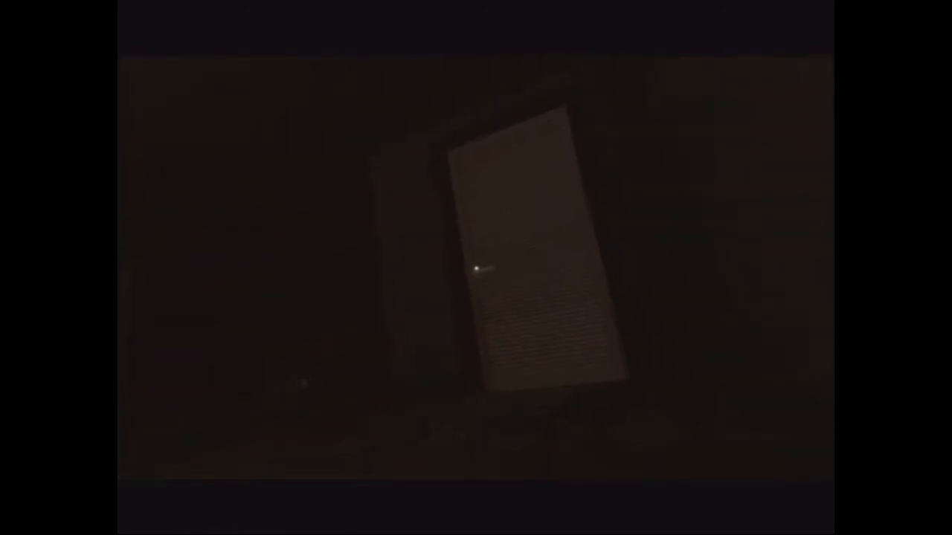